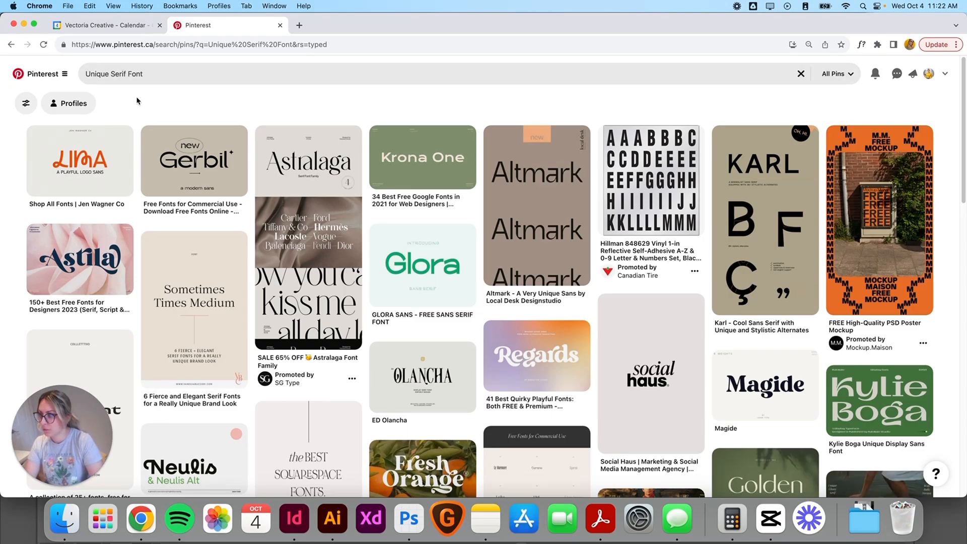
Place the Magide Pinterest screenshot on the artboard and select it
{"action": "left_click", "coordinate": [764, 386]}
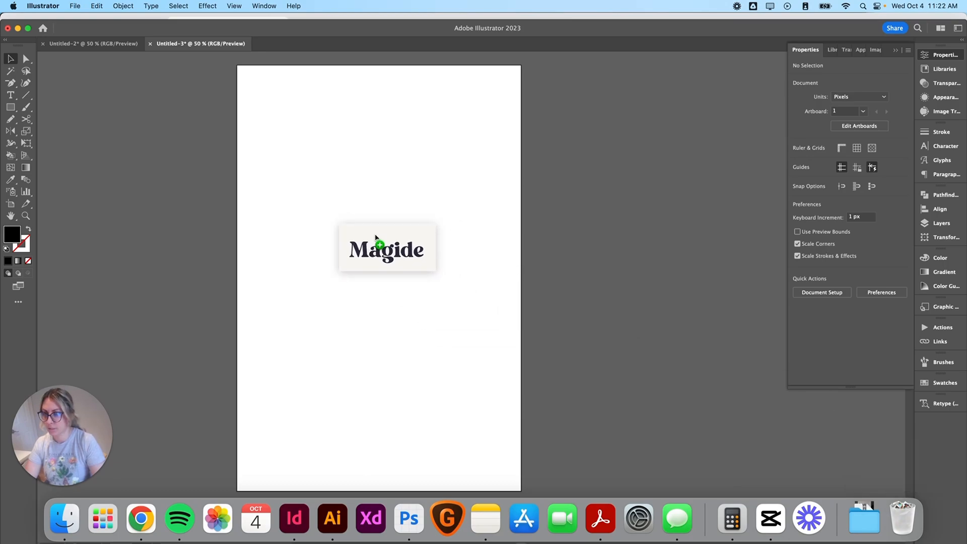
{"action": "left_click", "coordinate": [387, 248]}
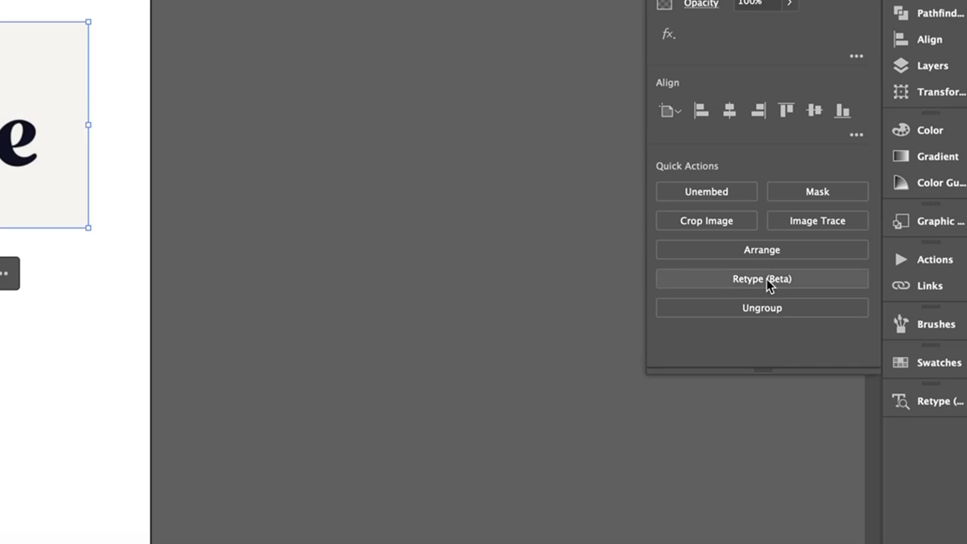
Run Retype (Beta) on the screenshot and browse font matches like Argent CF and Mixta Sharp
{"action": "left_click", "coordinate": [762, 278]}
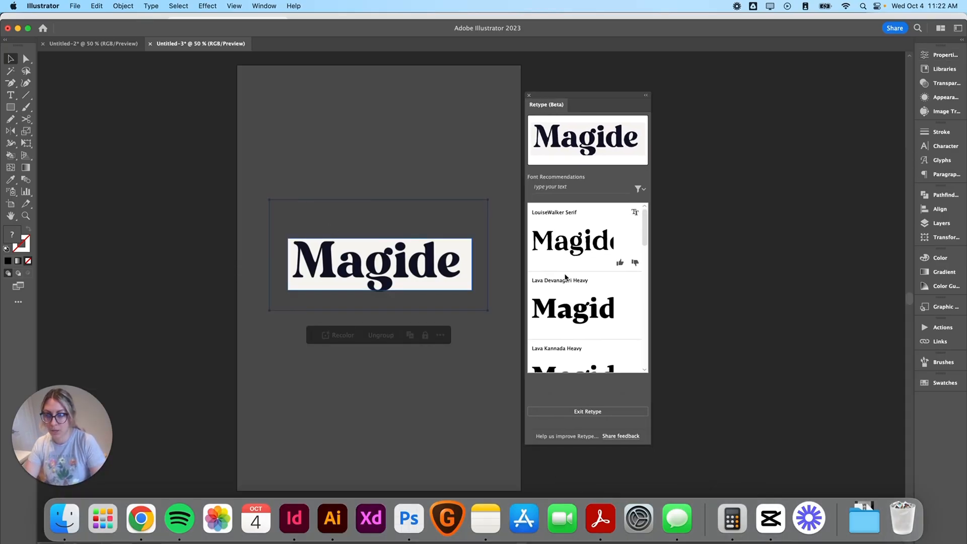
{"action": "scroll", "scroll_direction": "down", "scroll_amount": 3}
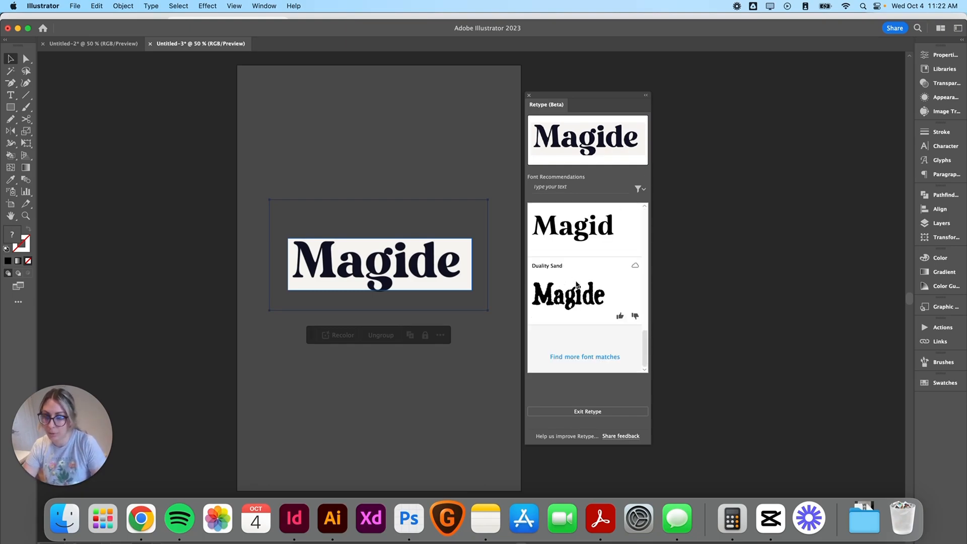
{"action": "mouse_move", "coordinate": [591, 365]}
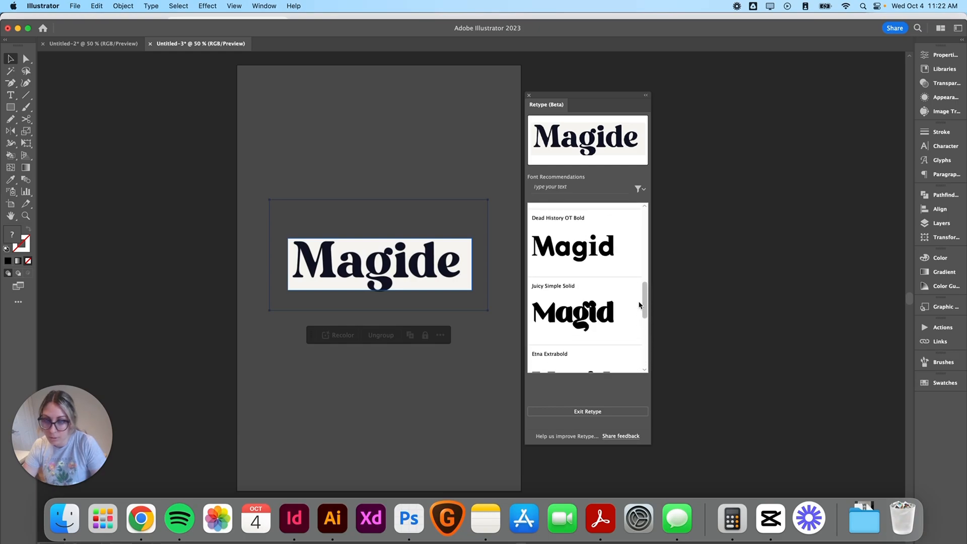
{"action": "scroll", "scroll_direction": "down", "scroll_amount": 3}
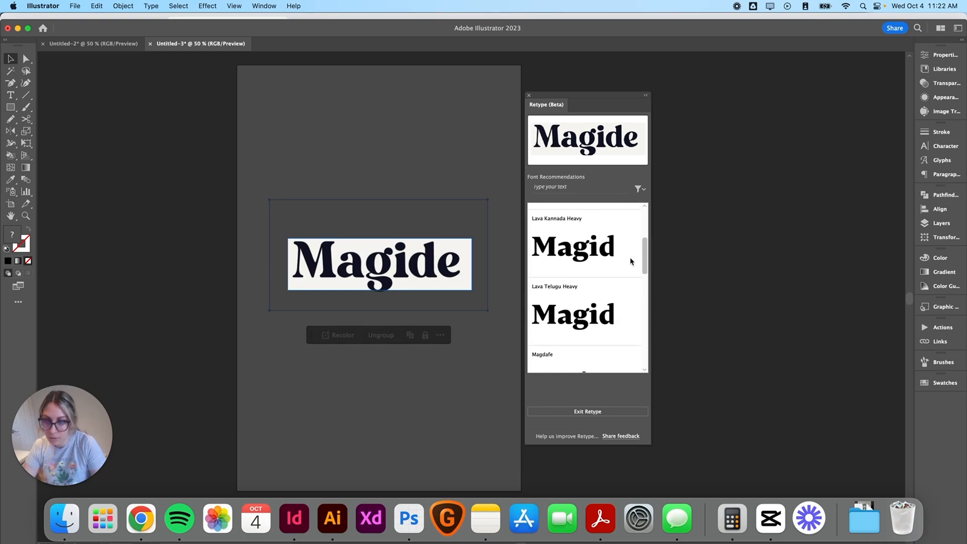
{"action": "scroll", "scroll_direction": "up", "scroll_amount": 3}
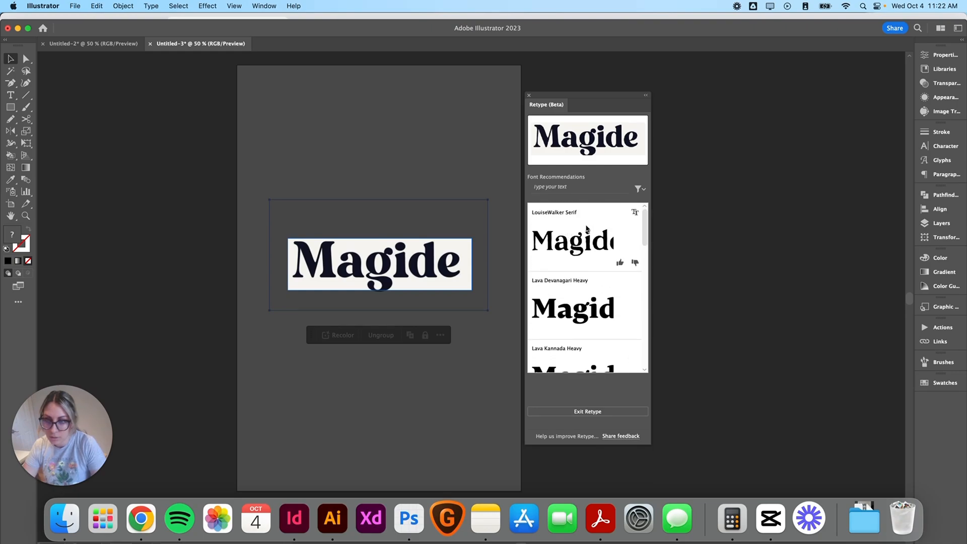
{"action": "scroll", "scroll_direction": "down", "scroll_amount": 3}
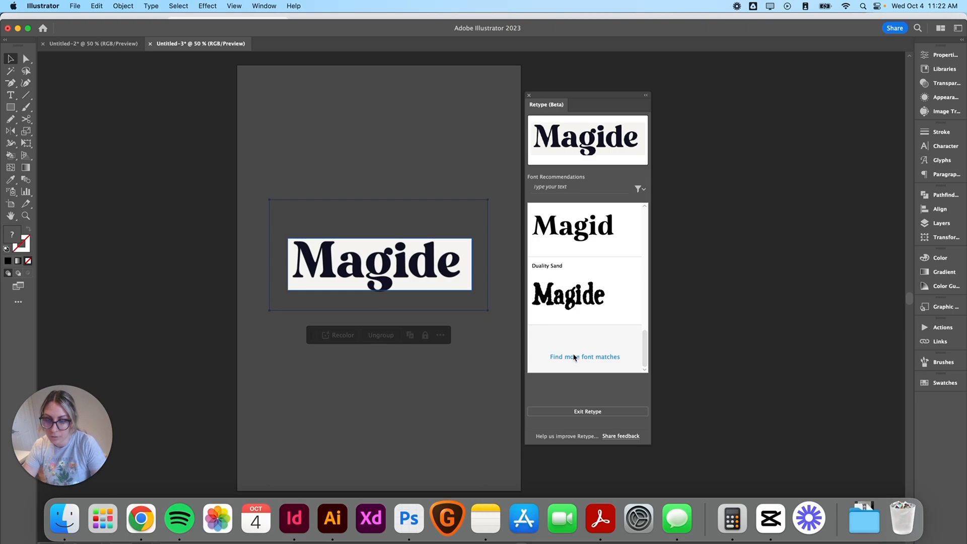
{"action": "scroll", "scroll_direction": "down", "scroll_amount": 3}
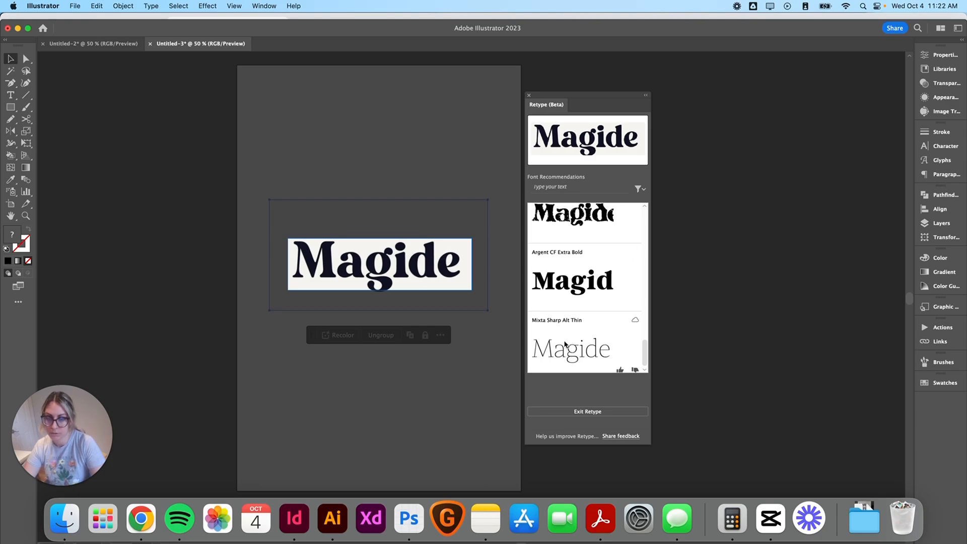
{"action": "mouse_move", "coordinate": [579, 309]}
{"action": "type", "text": "Magide"}
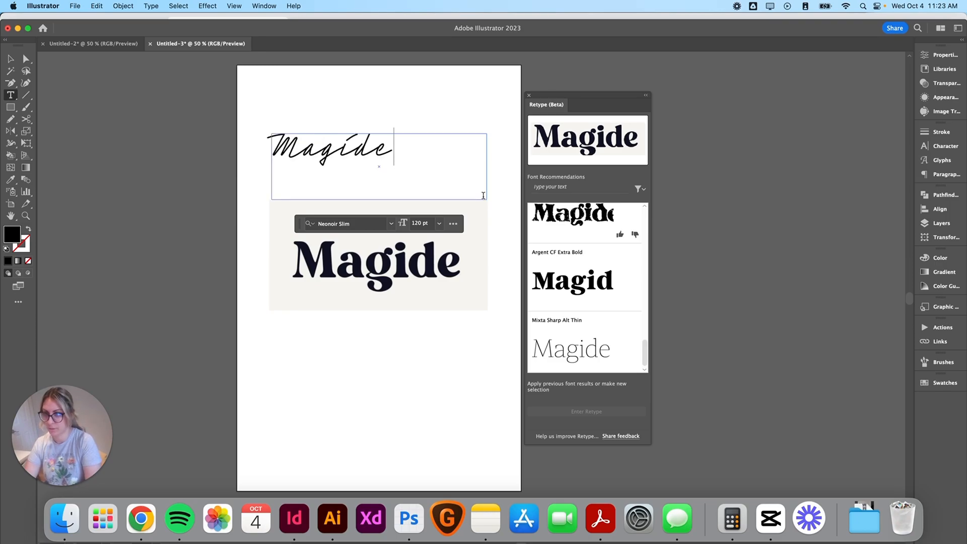
Apply Argent CF Extra Bold to the typed 'Magide' text above the screenshot
{"action": "left_click", "coordinate": [572, 280]}
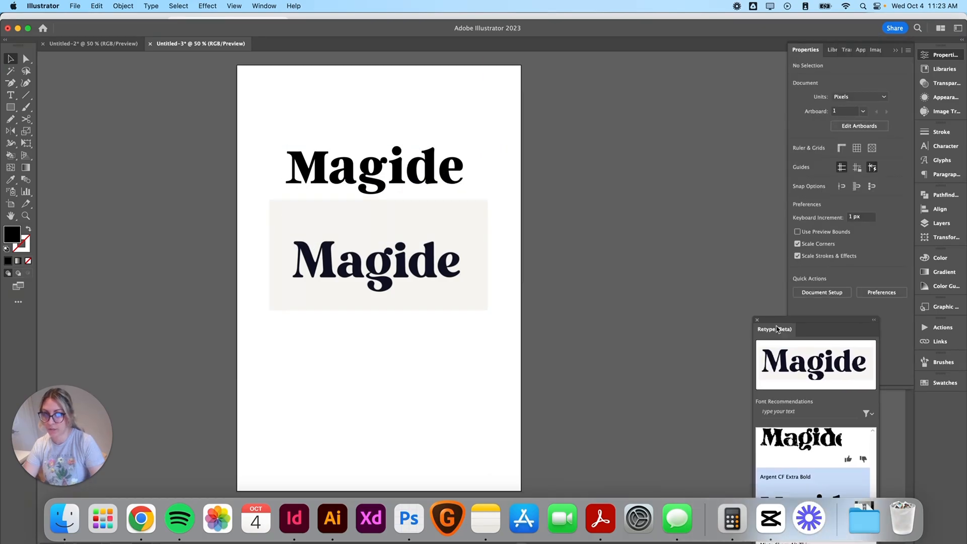
Close the Retype recommendations and switch to the taskbar app
{"action": "left_click", "coordinate": [756, 320]}
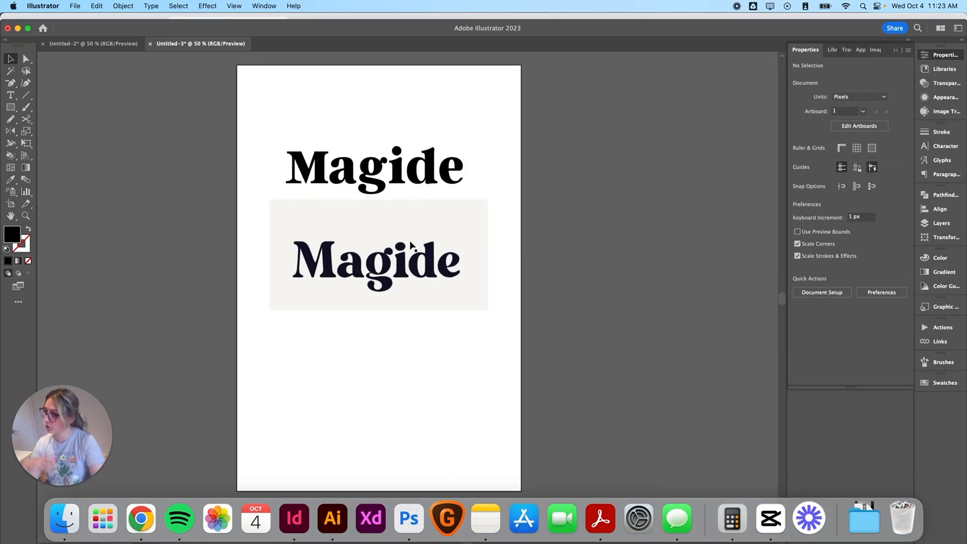
{"action": "left_click", "coordinate": [141, 518]}
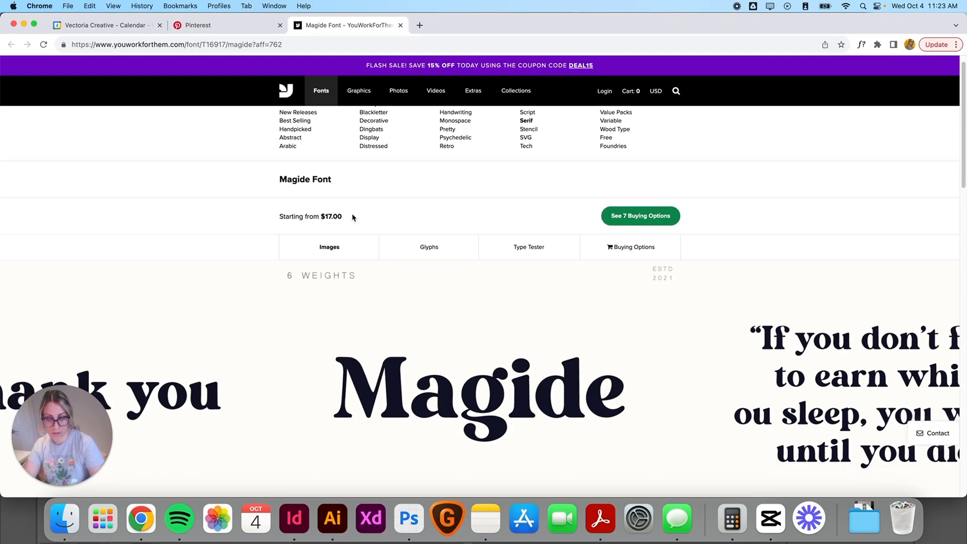
Compare the Magide YouWorkForThem page with the Argent CF 'Vectoria' text in Illustrator
{"action": "left_click", "coordinate": [332, 519]}
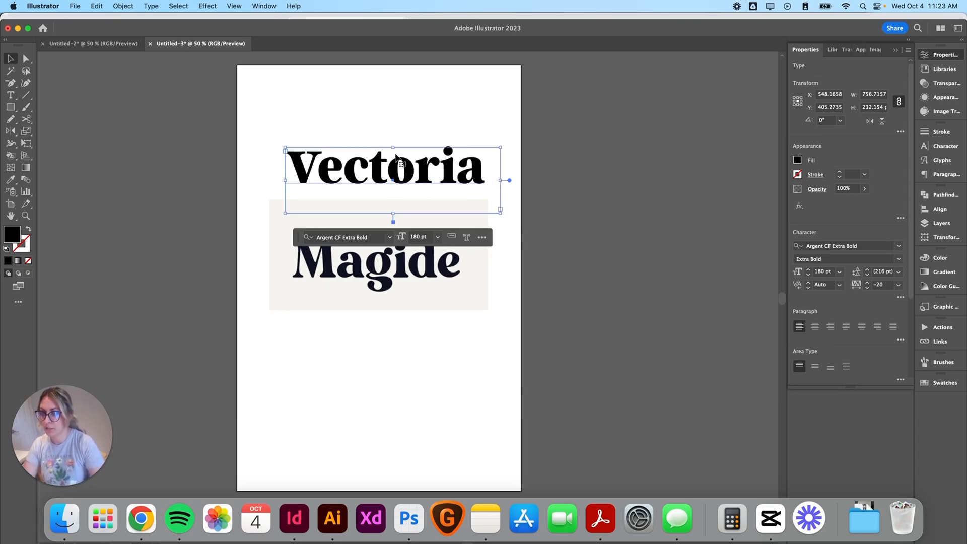
{"action": "left_click", "coordinate": [140, 519]}
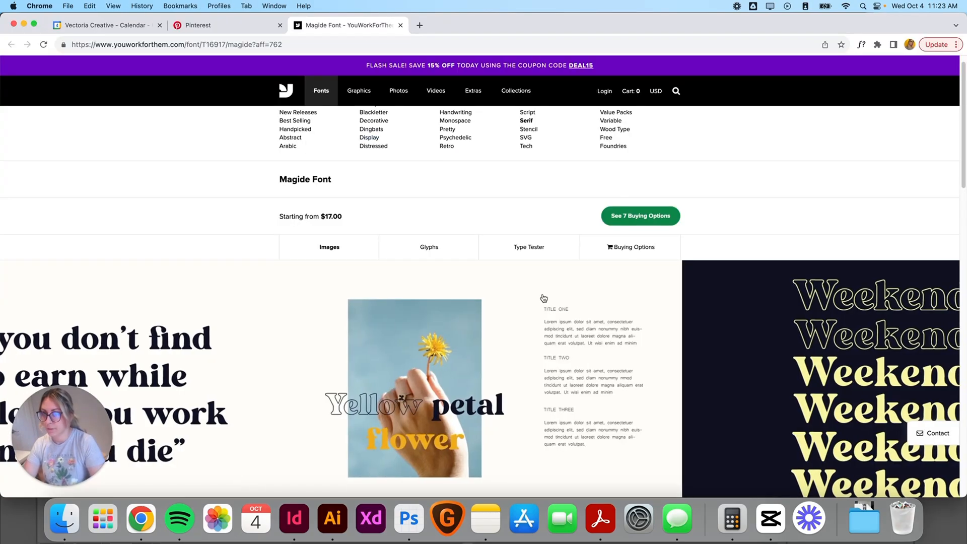
{"action": "left_click", "coordinate": [332, 518]}
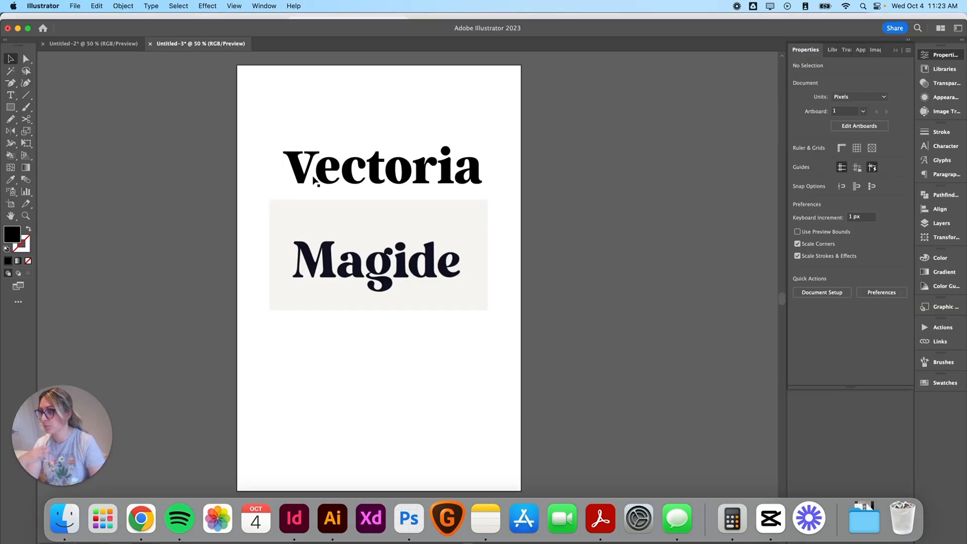
{"action": "mouse_move", "coordinate": [330, 198]}
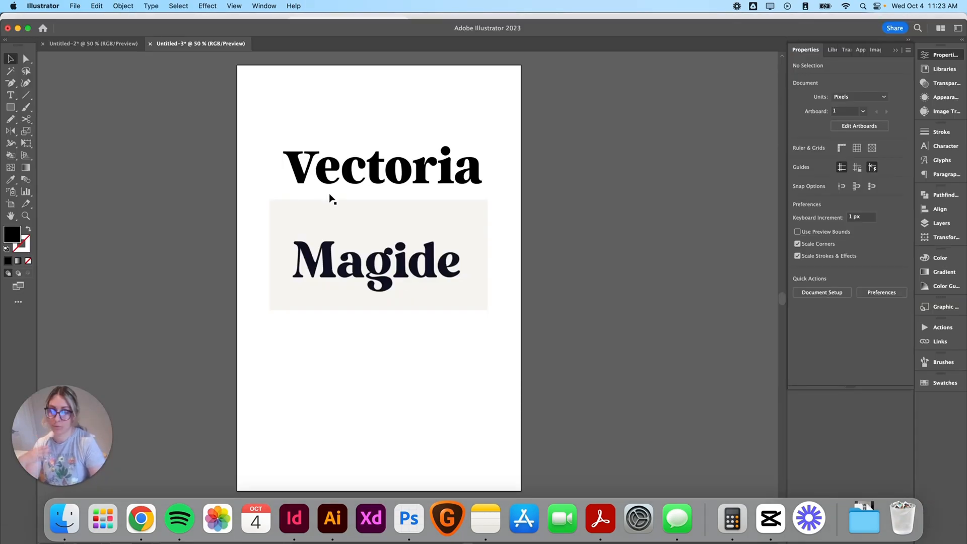